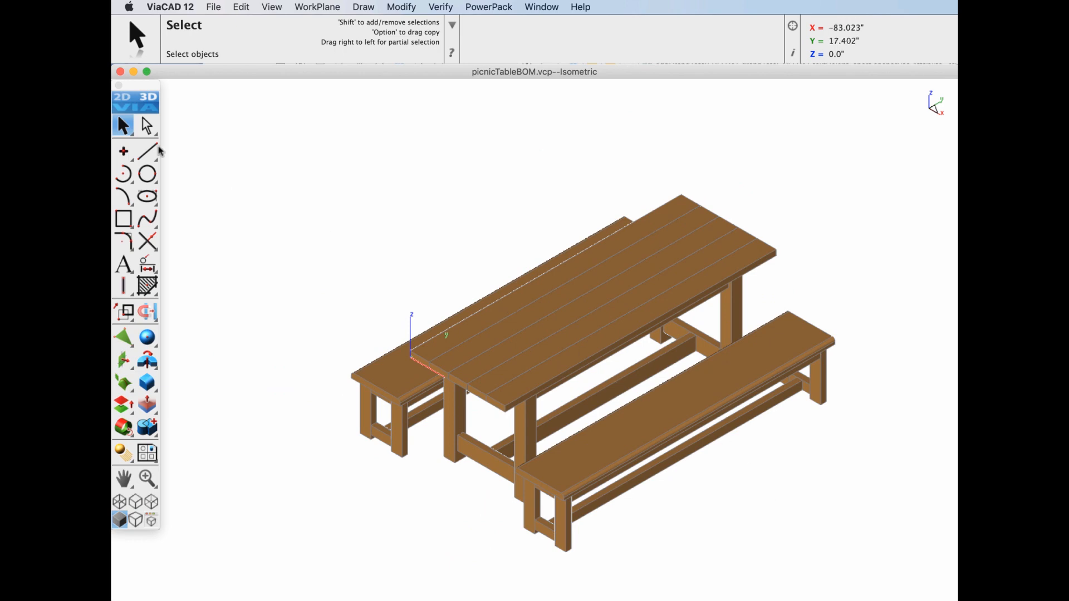
Assign [Wood] Redwood American to the whole picnic table, giving about 192.444 pounds
left_click_drag(276, 113, 625, 401)
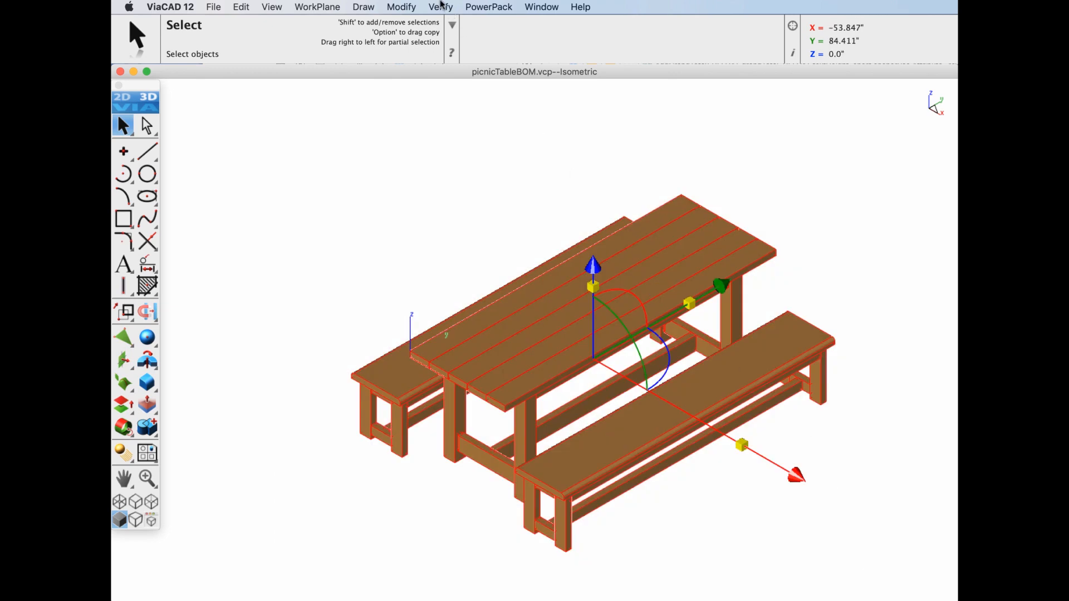
left_click(440, 7)
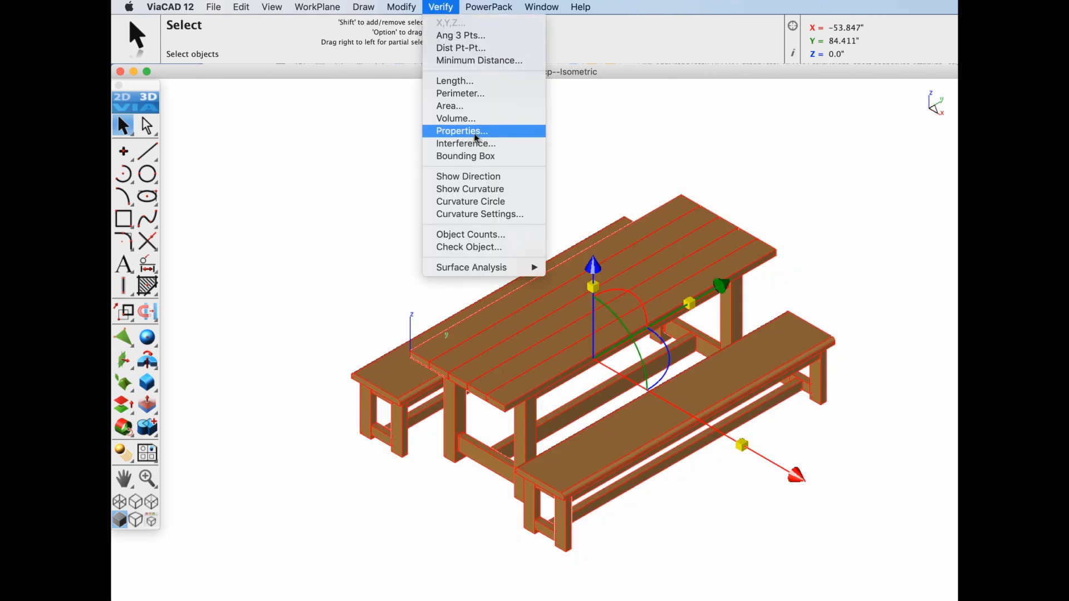
left_click(461, 131)
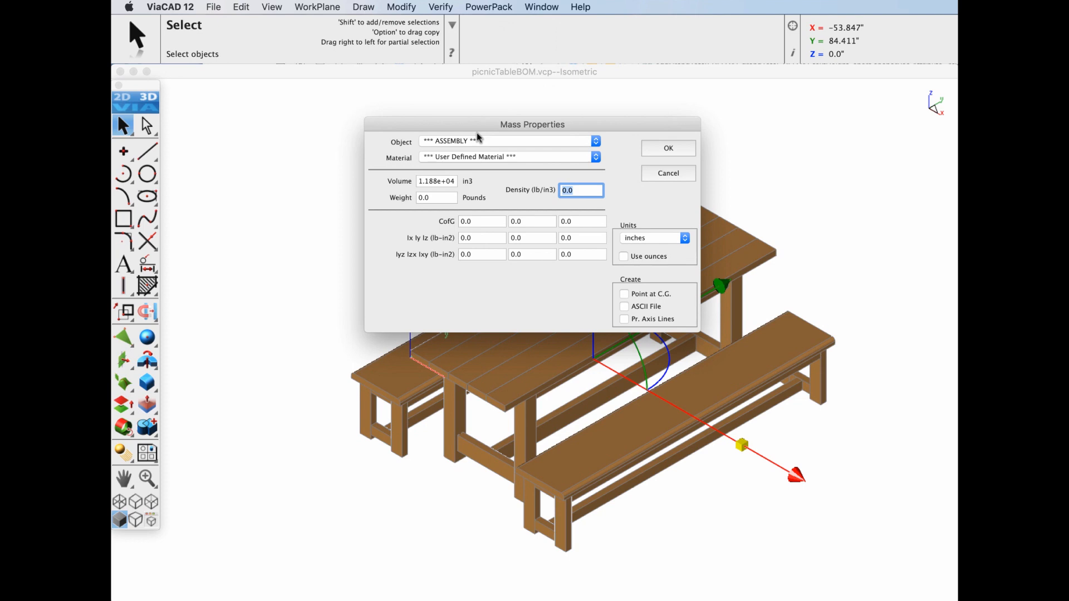
mouse_move(388, 160)
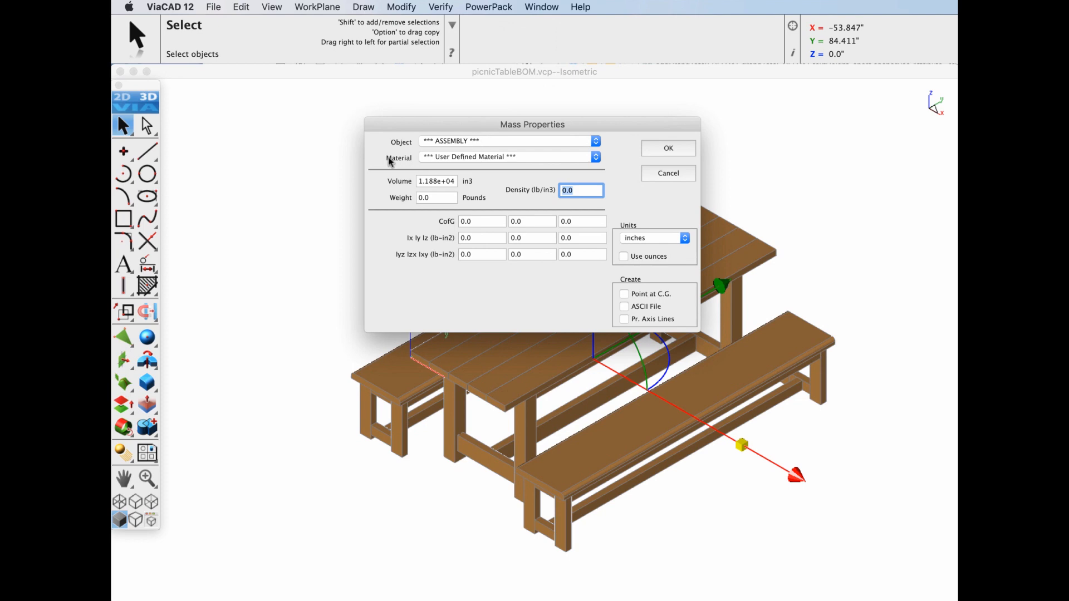
left_click(509, 156)
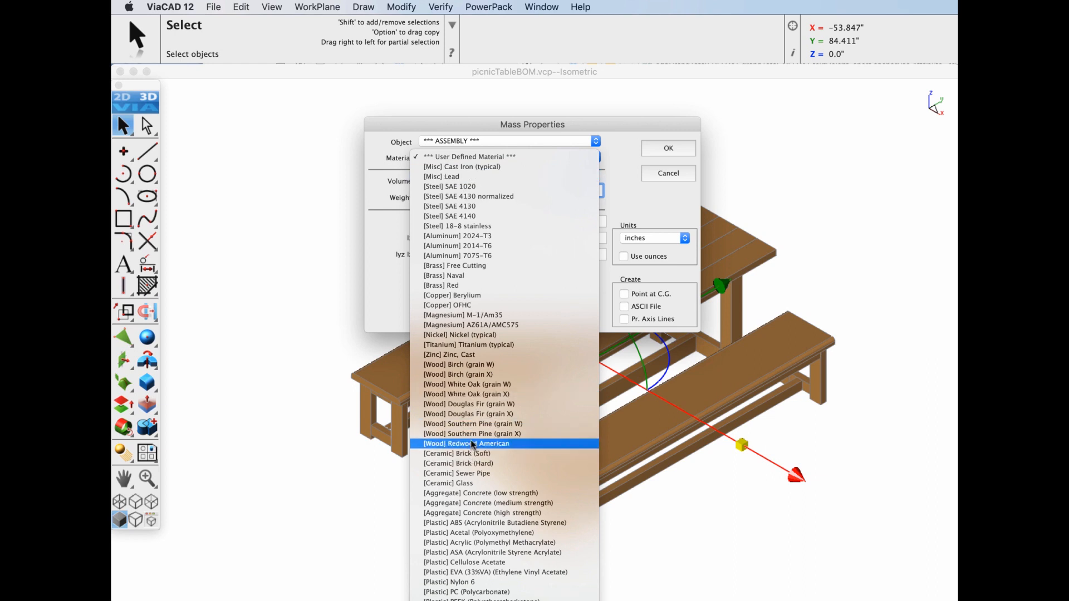
left_click(466, 443)
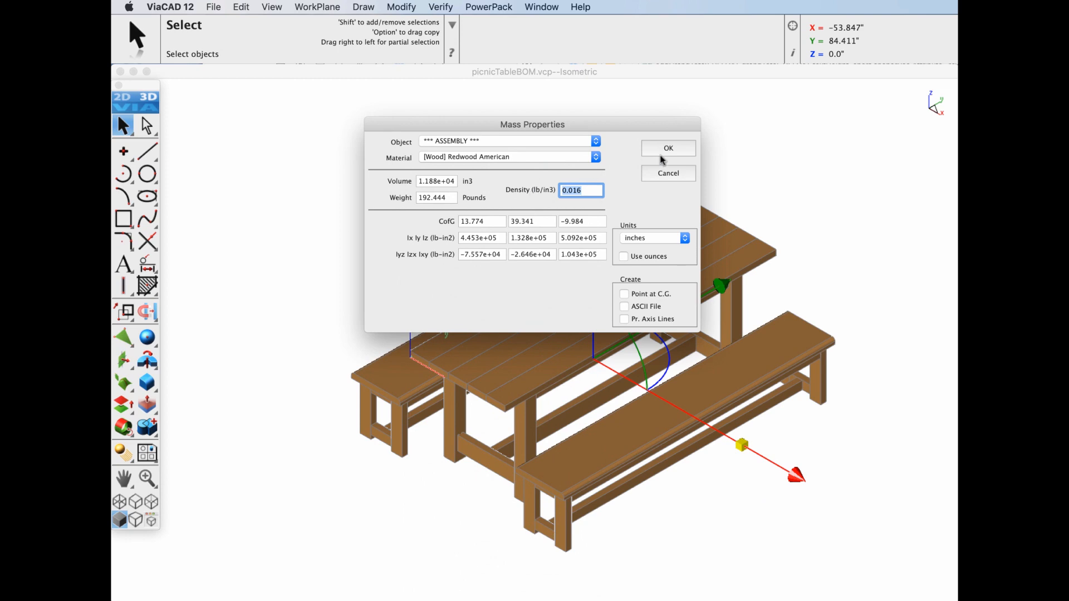
left_click(666, 148)
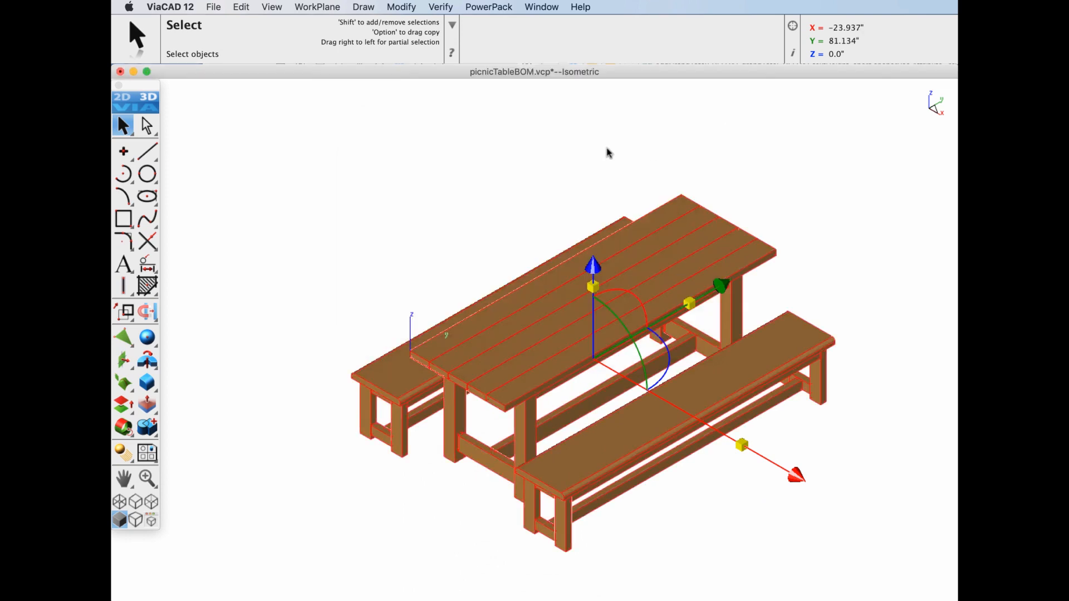
From Top view, apply the Volume-Weight Table data set to the table boards (quantity 40)
left_click(594, 151)
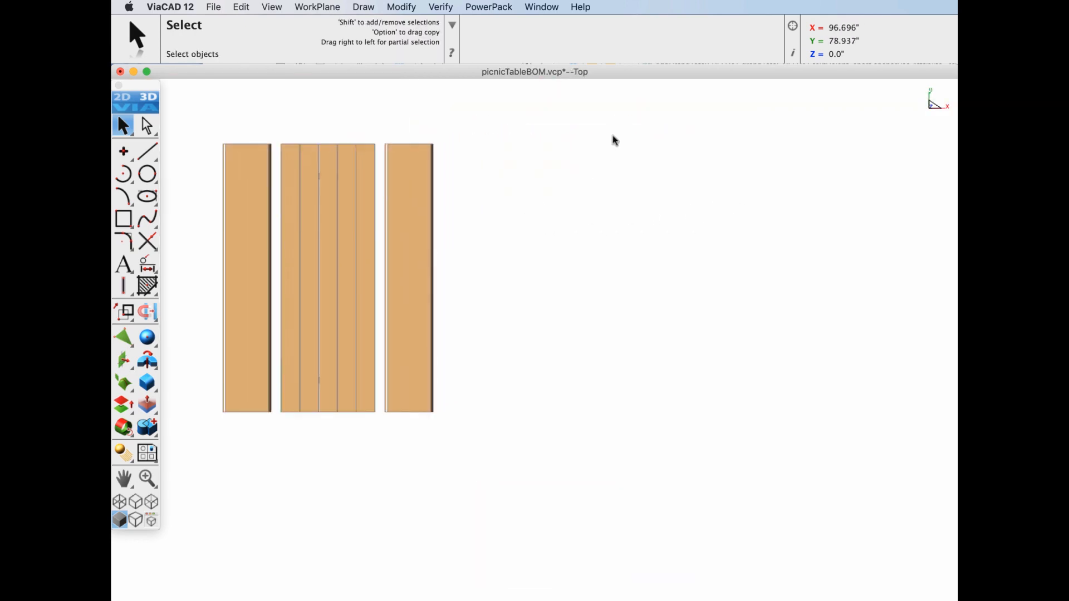
left_click(541, 6)
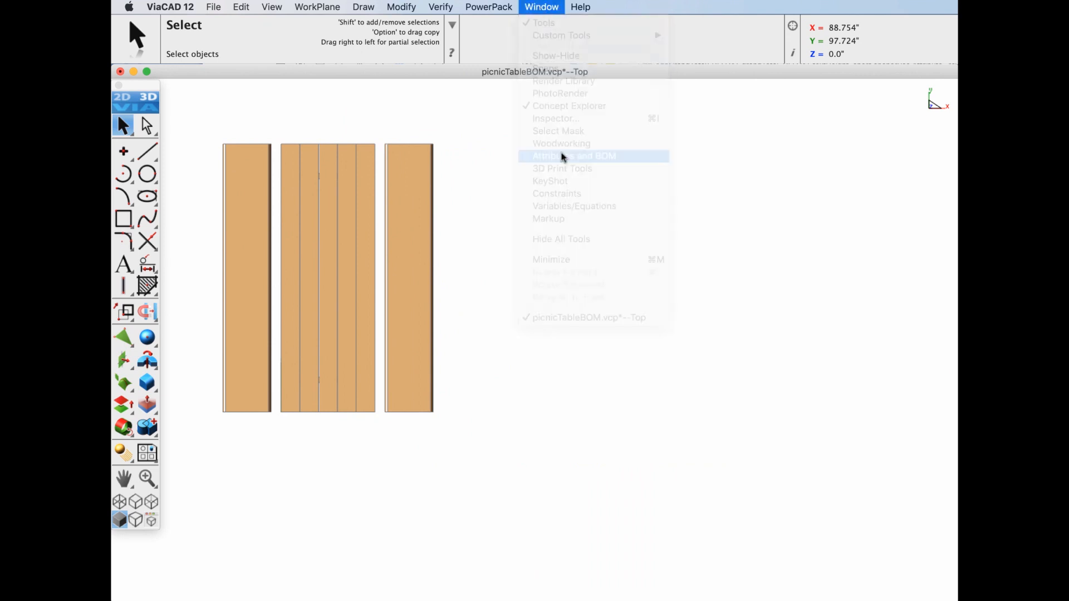
left_click(573, 155)
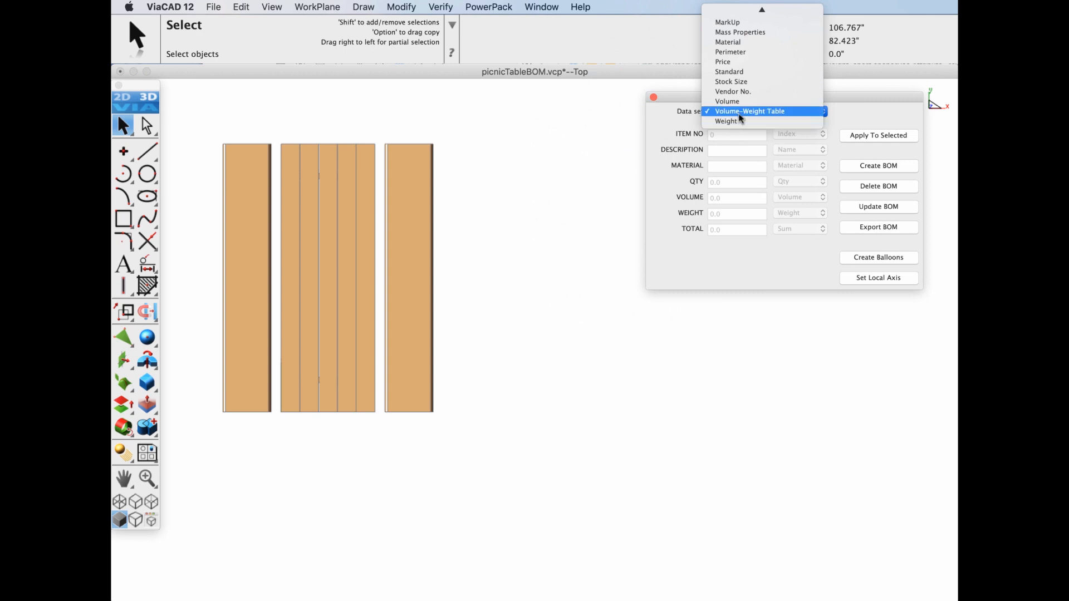
left_click(749, 110)
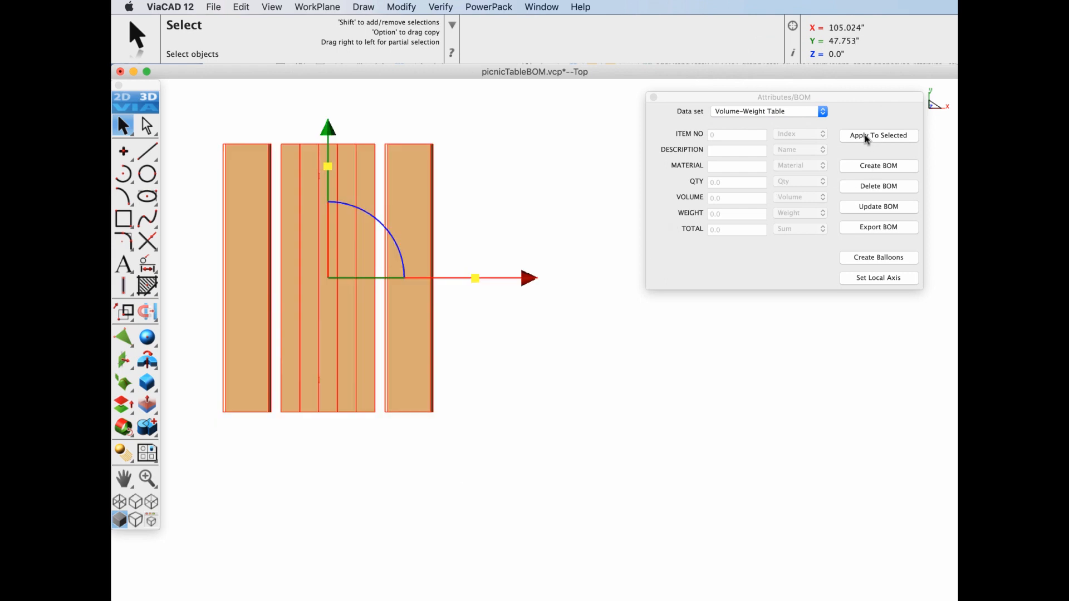
mouse_move(682, 103)
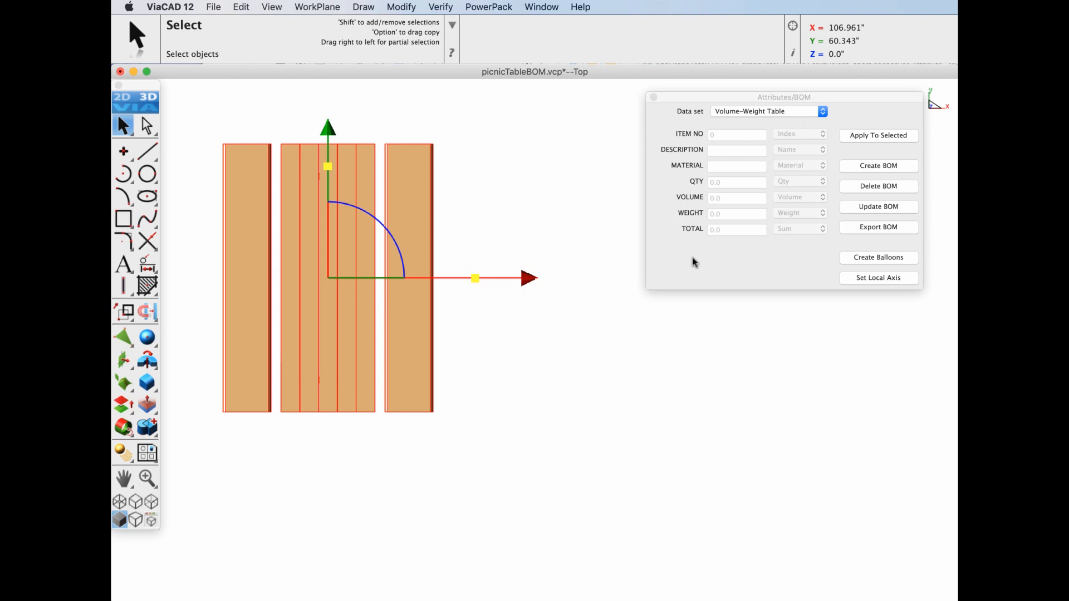
mouse_move(563, 247)
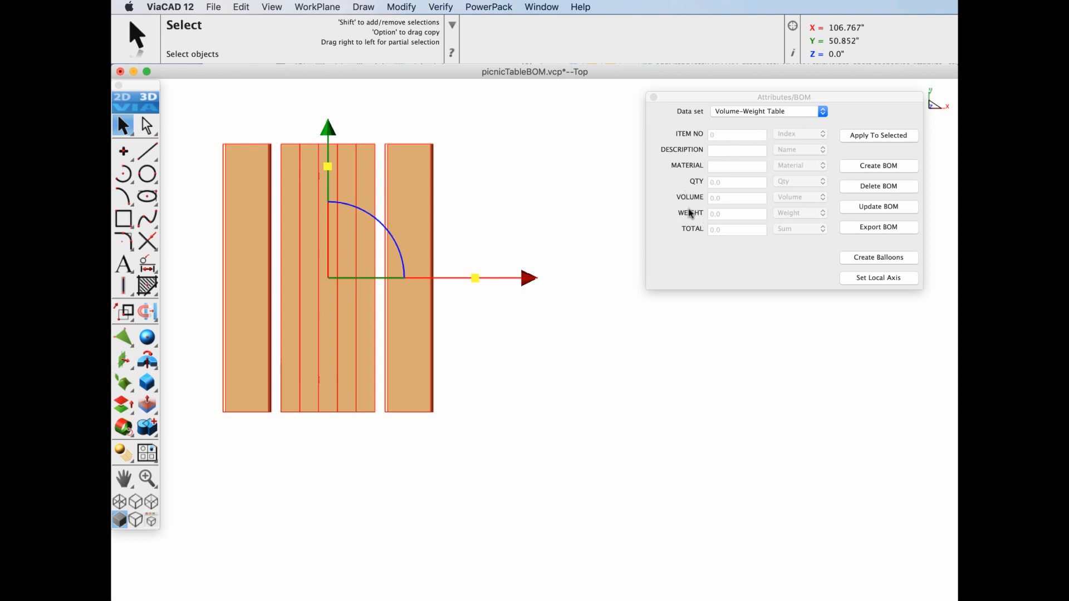
mouse_move(784, 181)
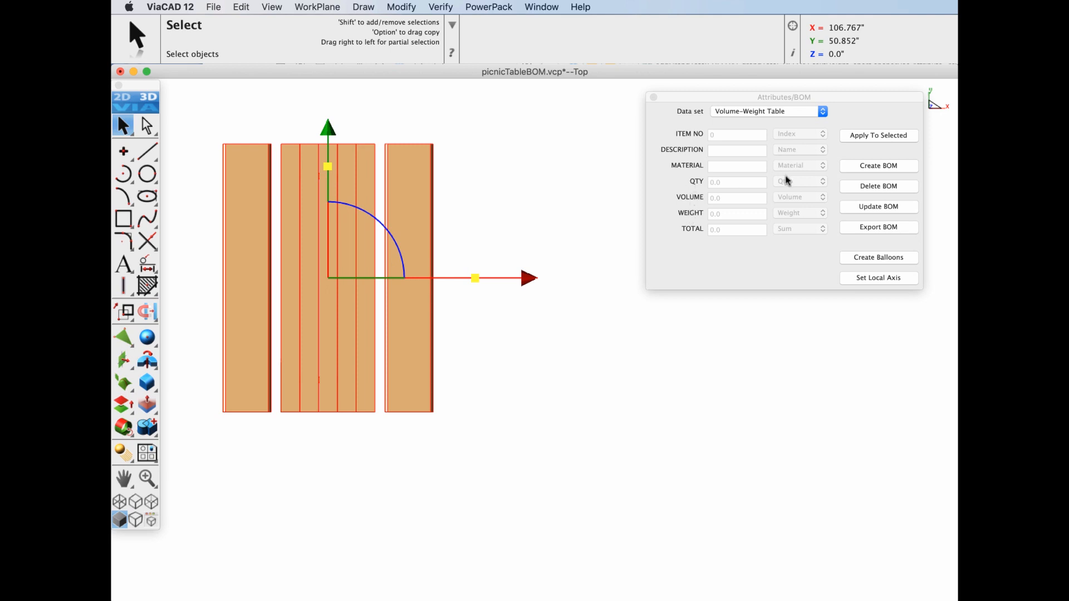
left_click(877, 135)
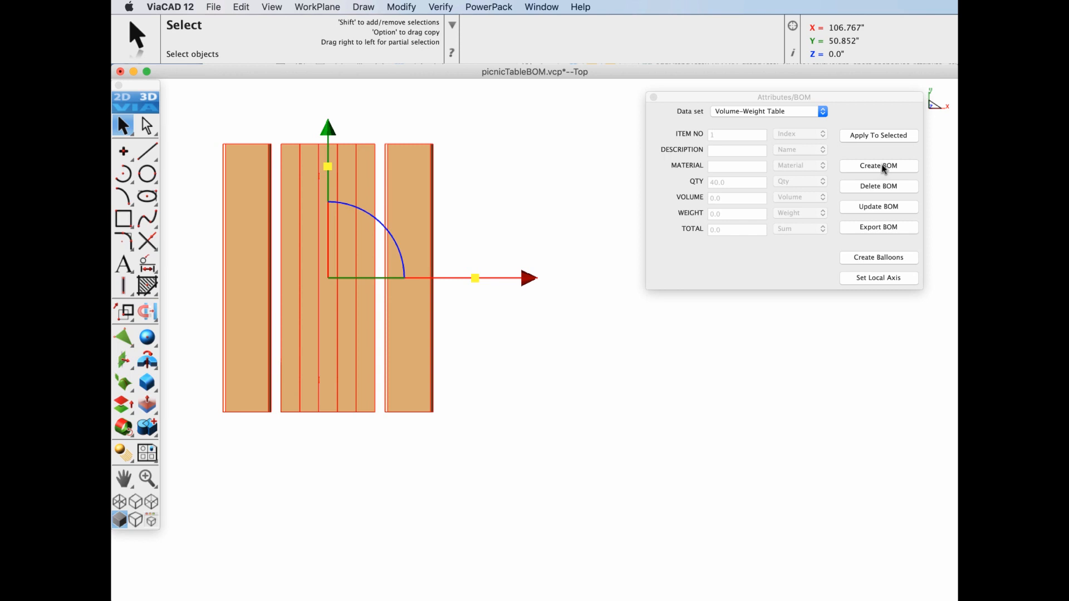
Place the Volume-Weight BOM table beside the model with a 2-inch text size
left_click(878, 165)
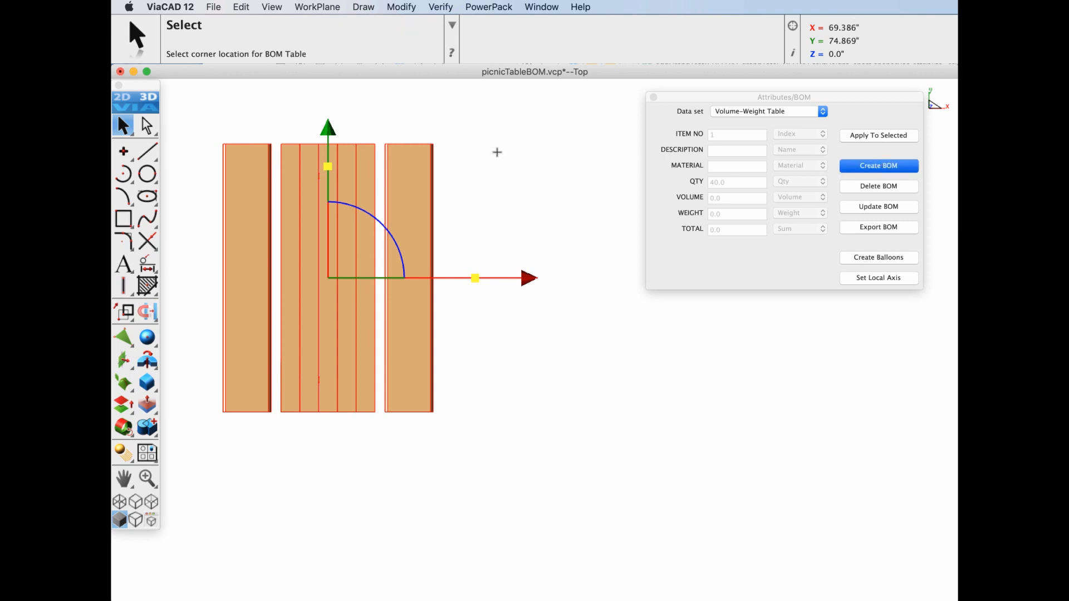
mouse_move(492, 148)
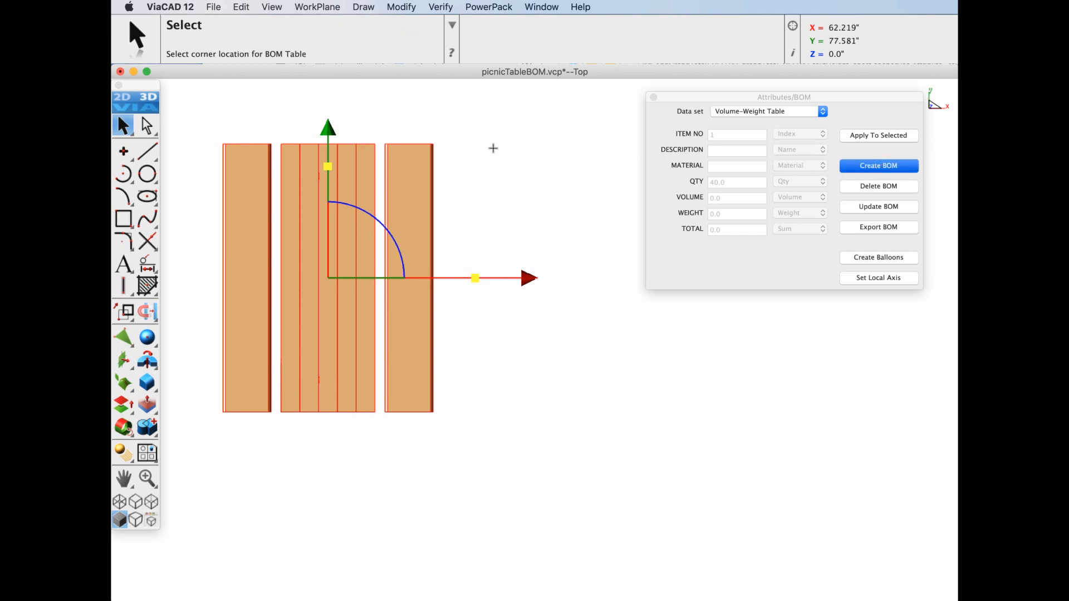
mouse_move(497, 147)
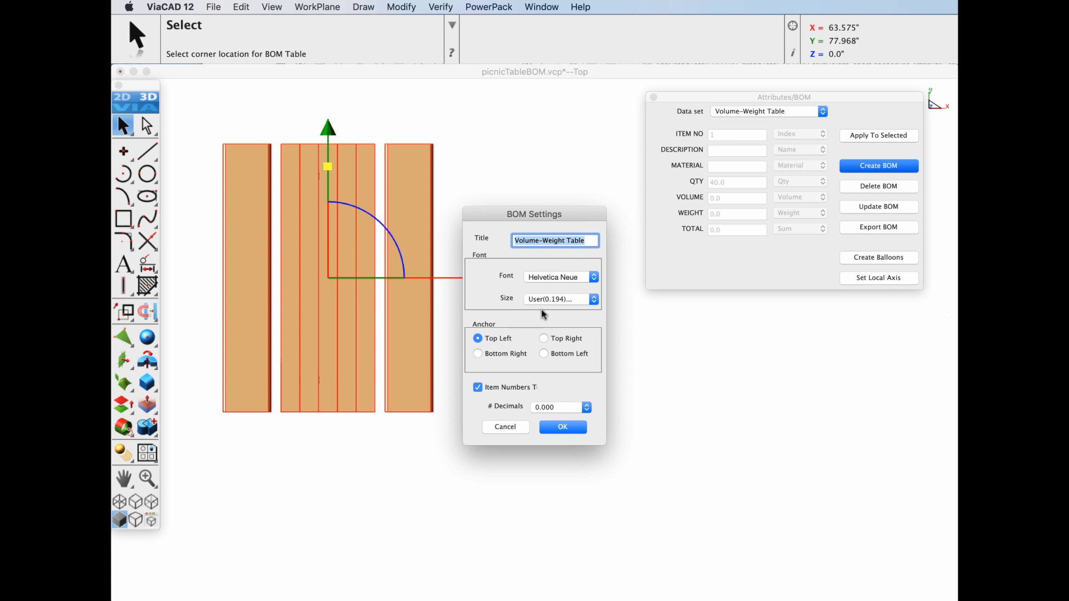
mouse_move(549, 300)
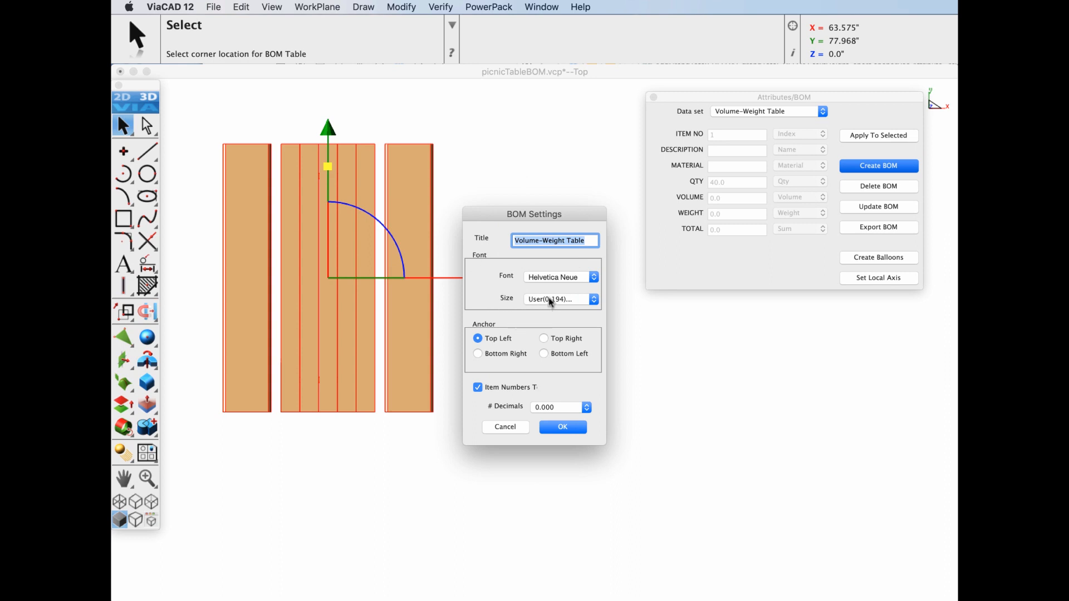
left_click(559, 298)
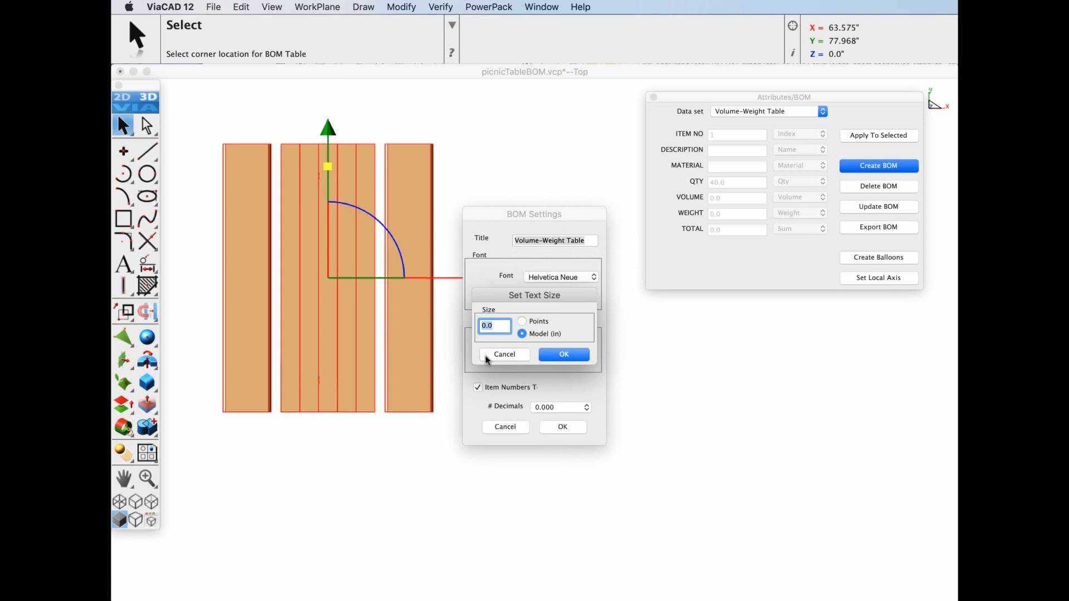
type("2")
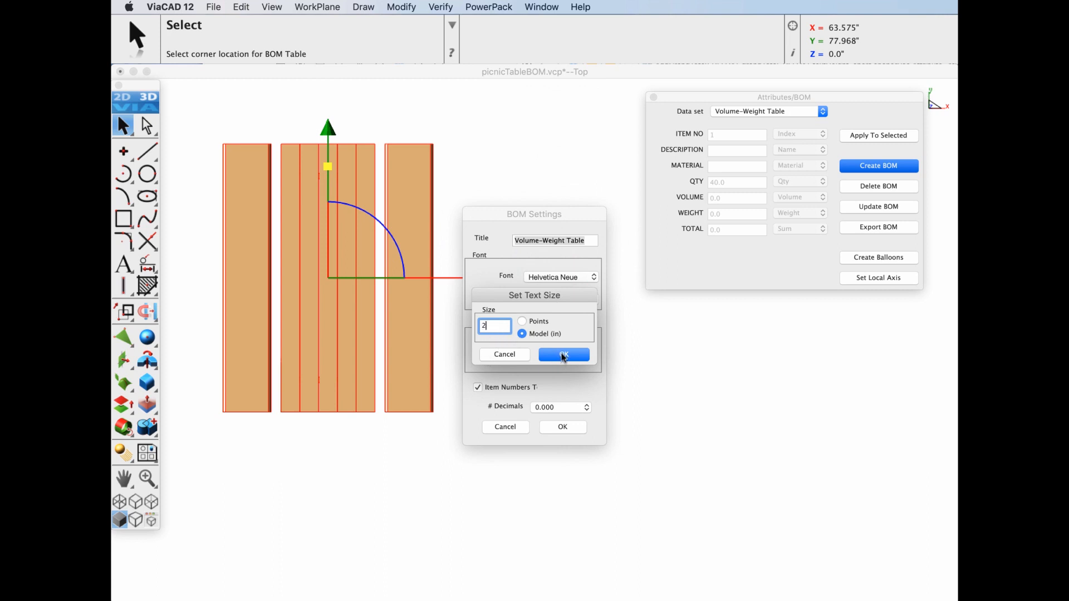
left_click(562, 354)
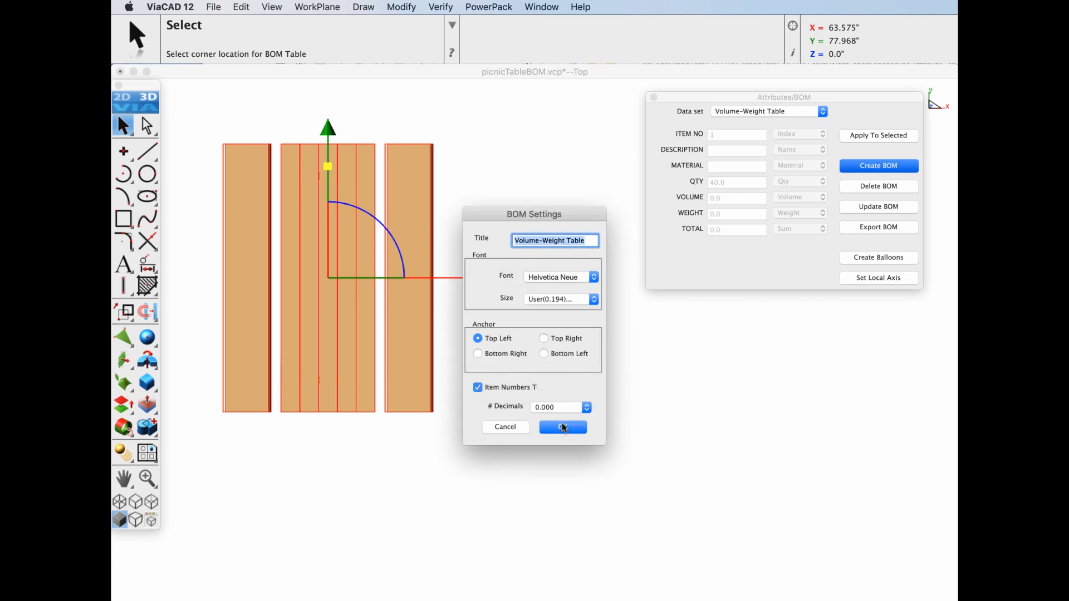
left_click(561, 426)
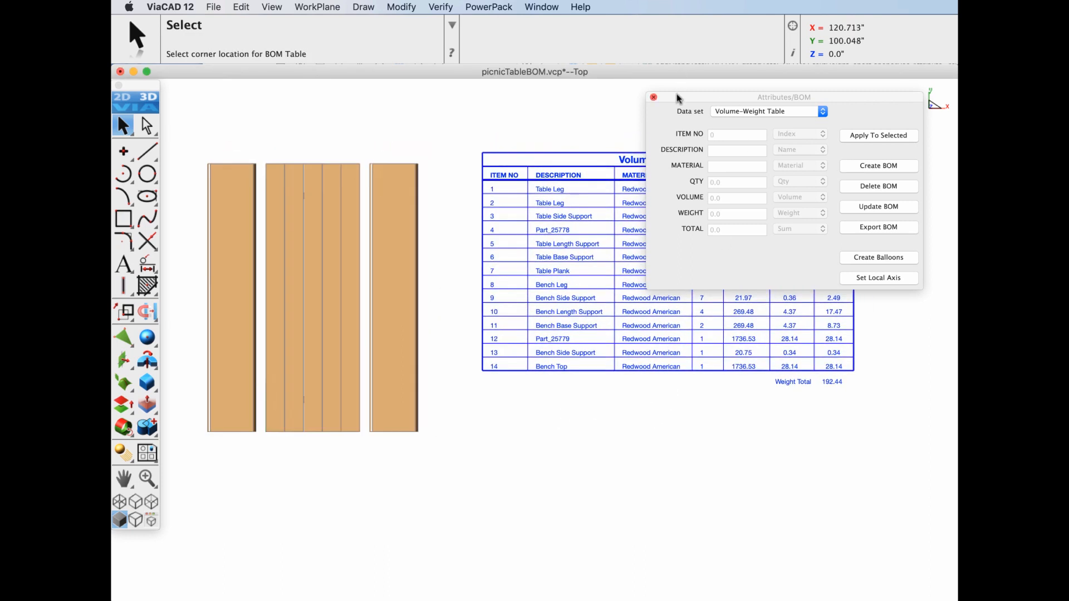
Close the Attributes and BOM panel to reveal the full Volume-Weight Table
left_click(652, 97)
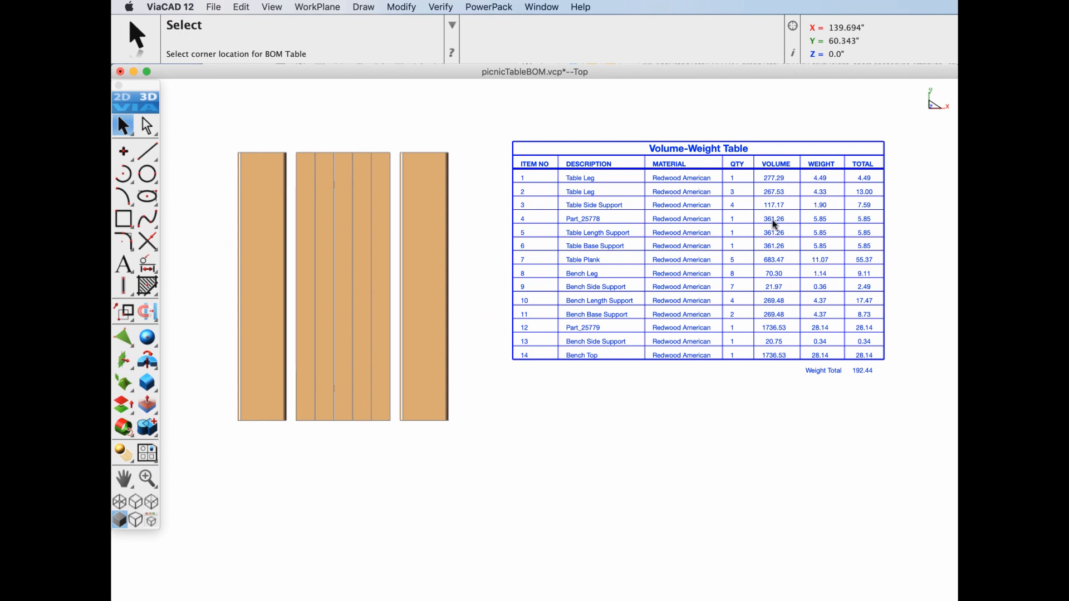
mouse_move(866, 172)
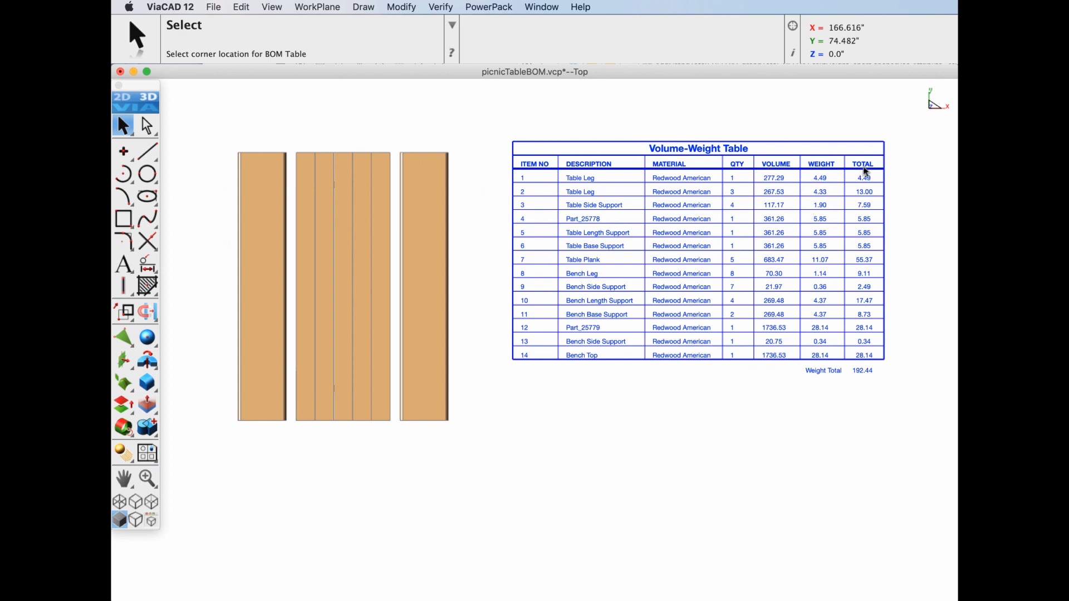
mouse_move(880, 377)
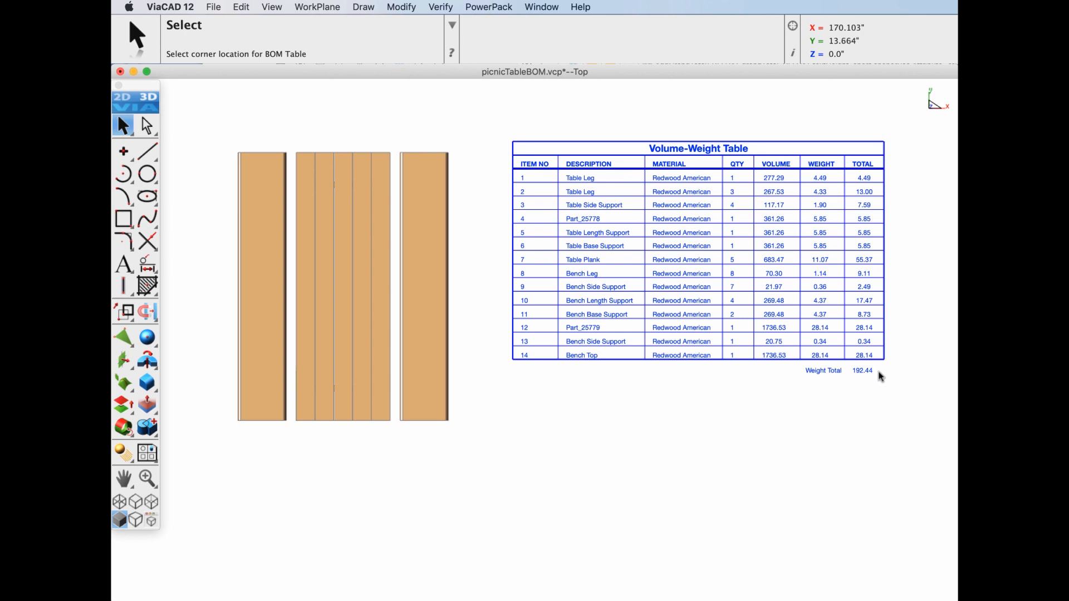
mouse_move(840, 385)
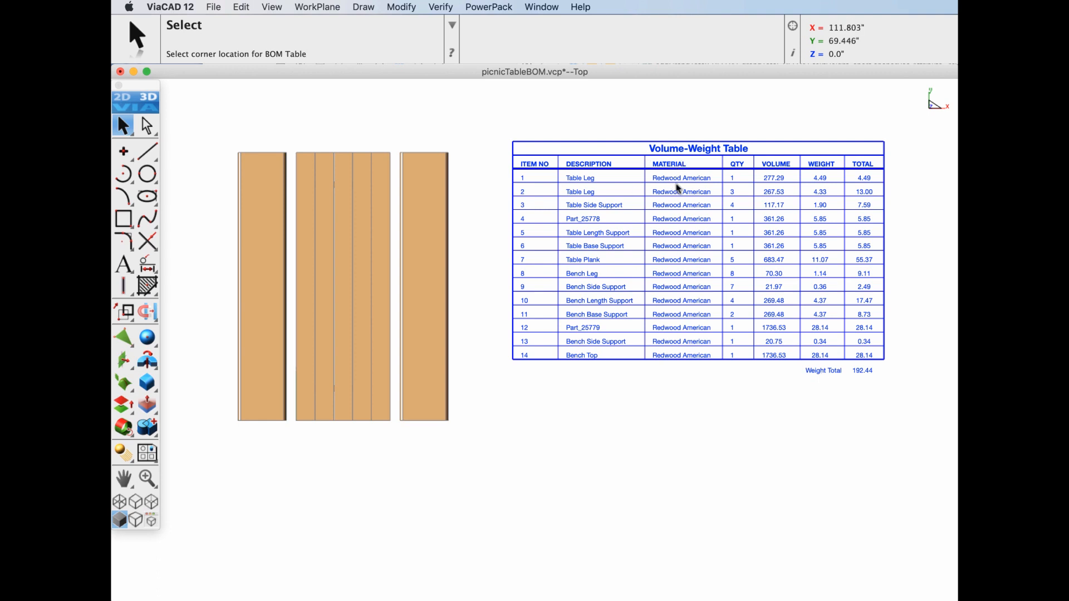
mouse_move(538, 173)
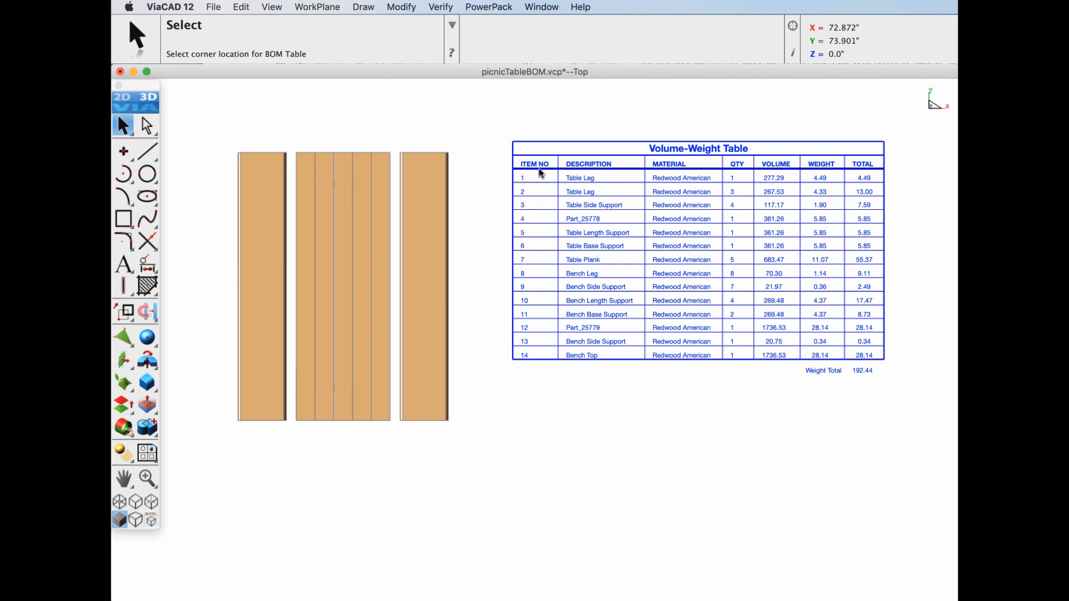
mouse_move(218, 123)
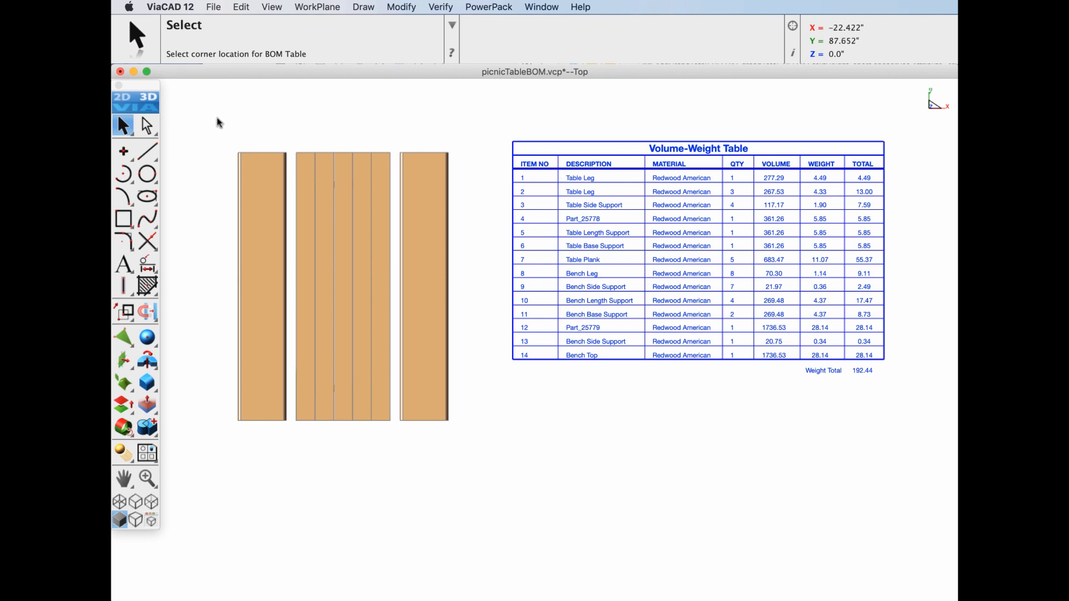
Change the assembly material to White Oak and update the BOM to a 330.17 total
left_click_drag(218, 121, 462, 457)
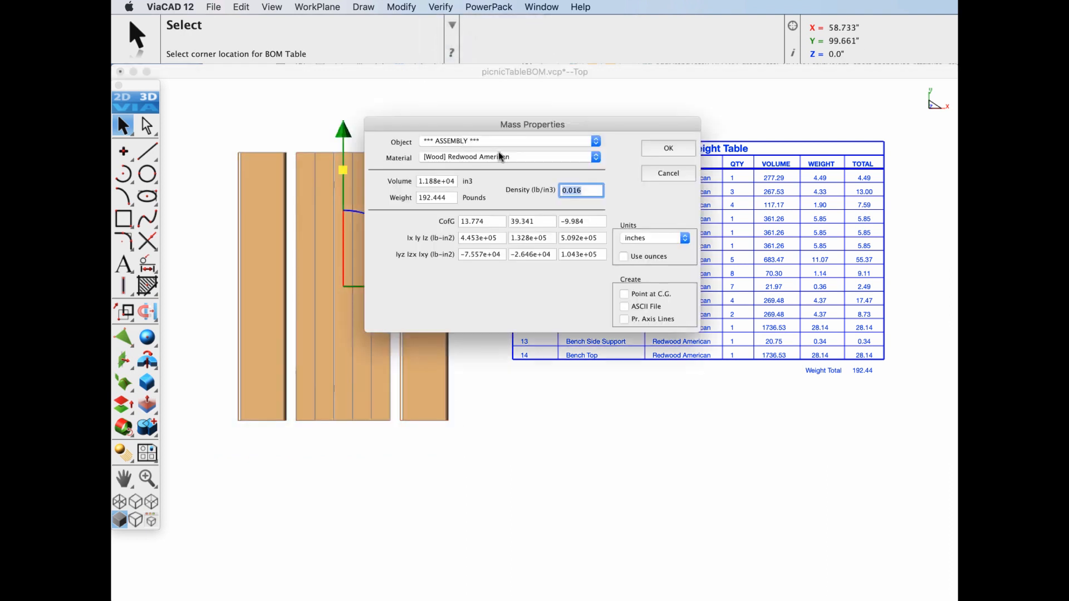
left_click(508, 157)
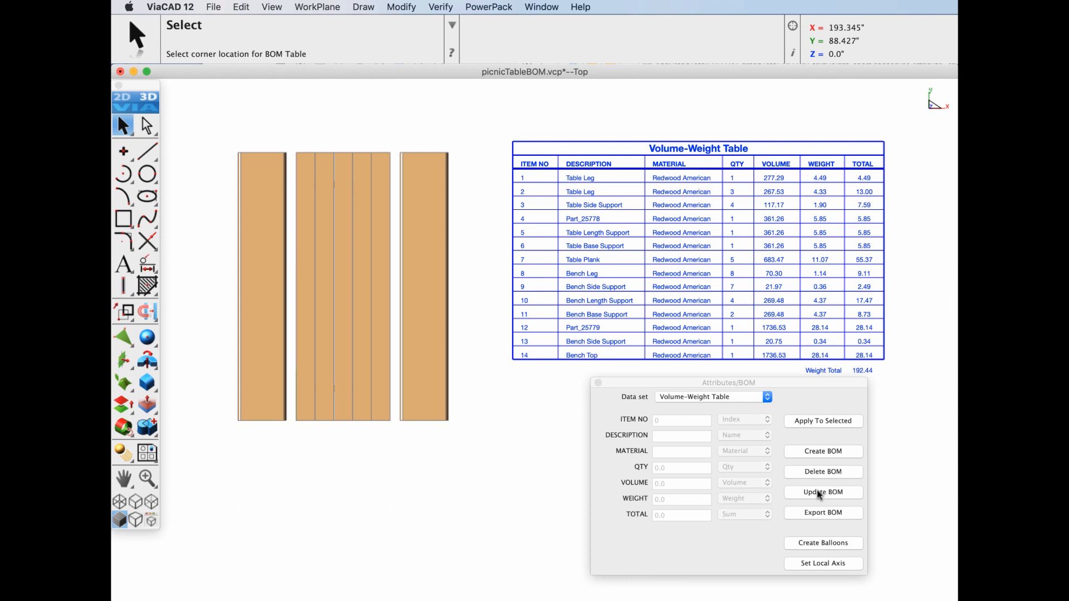
left_click(822, 492)
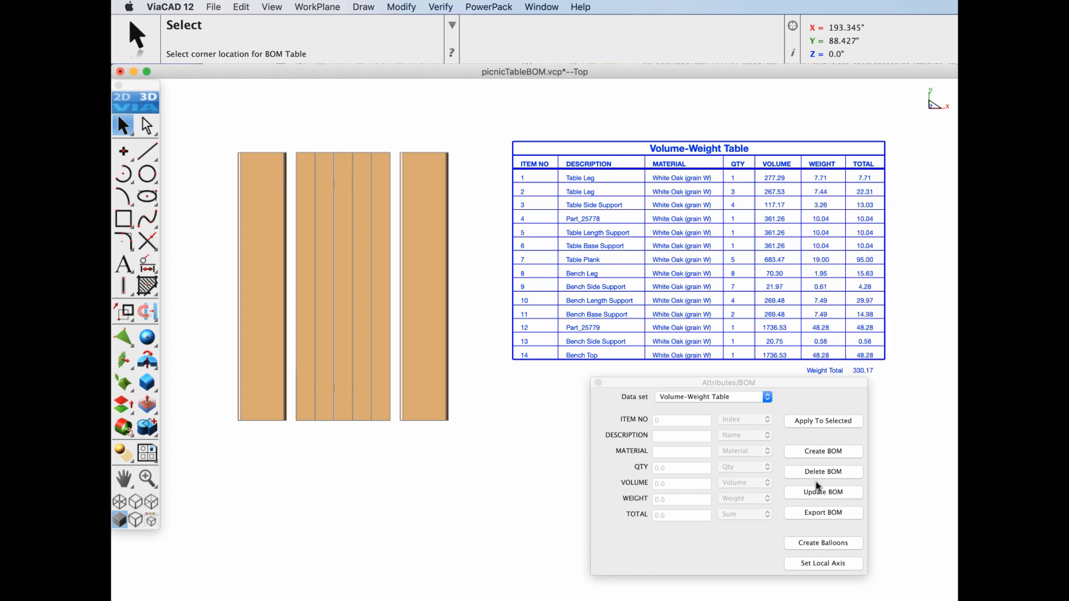